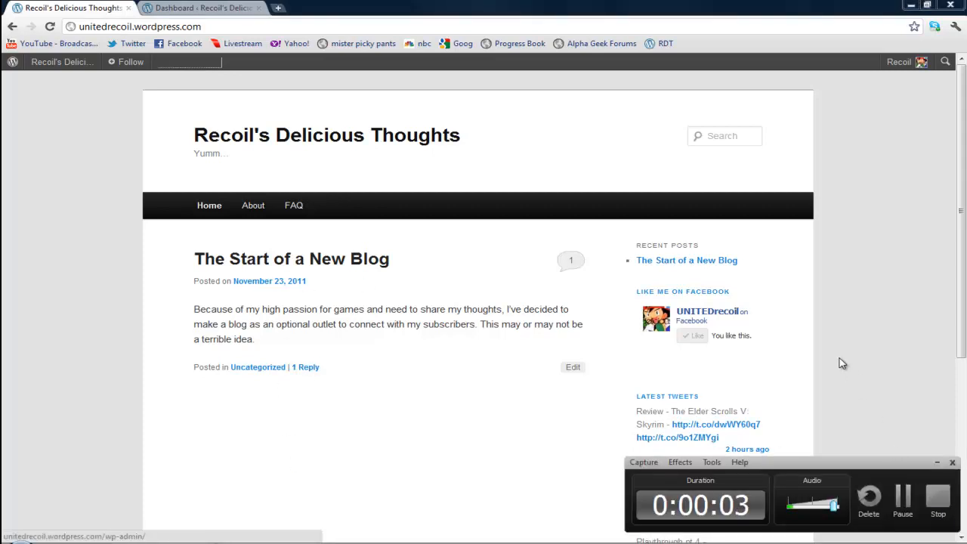
pyautogui.moveTo(293, 205)
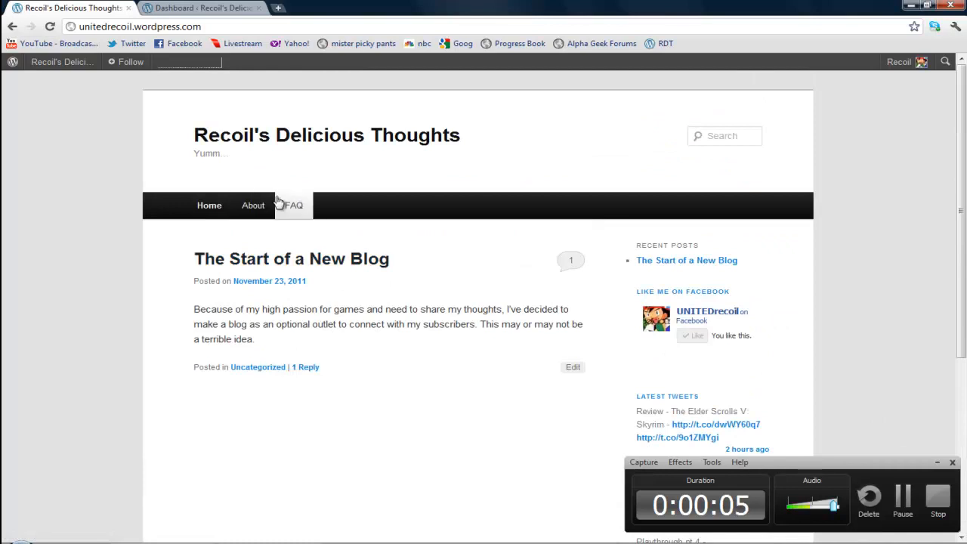
pyautogui.moveTo(834, 120)
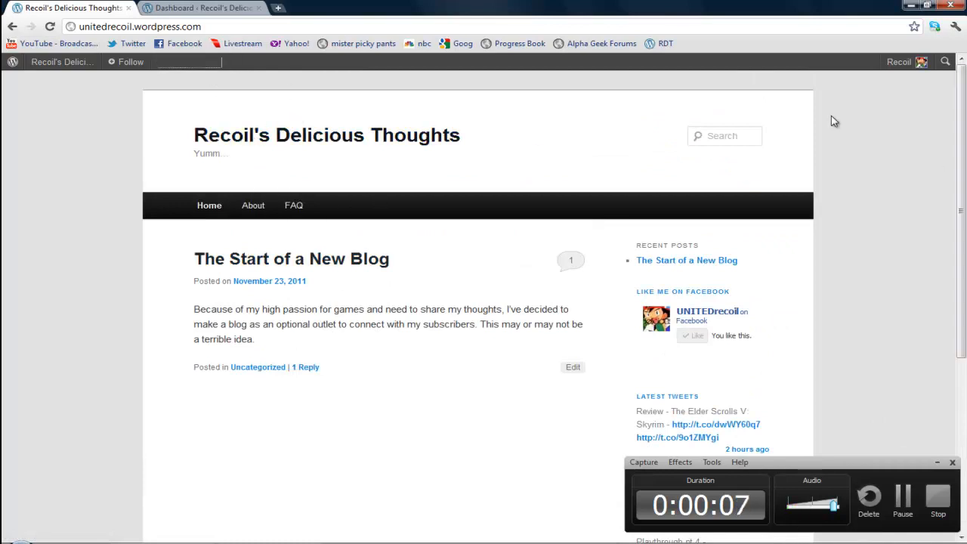
pyautogui.scroll(-3)
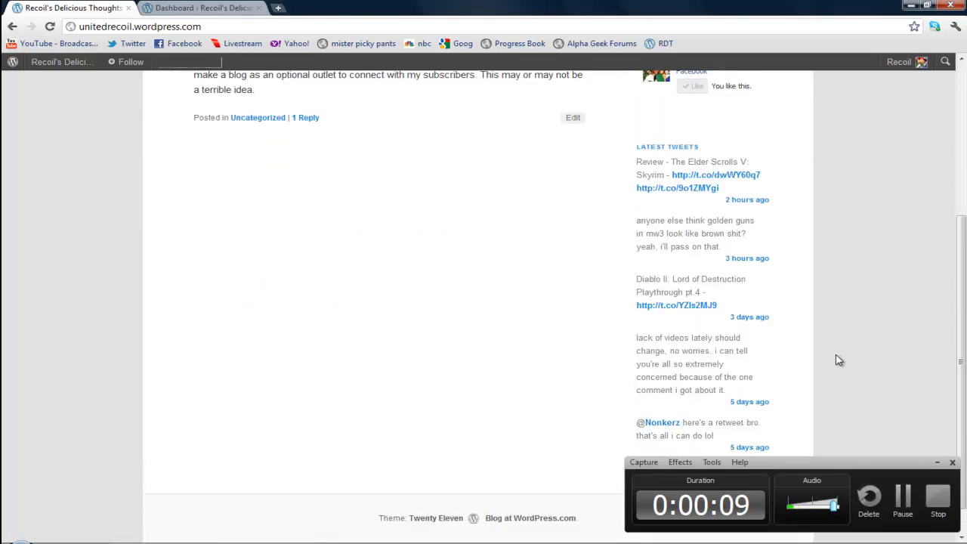
pyautogui.scroll(3)
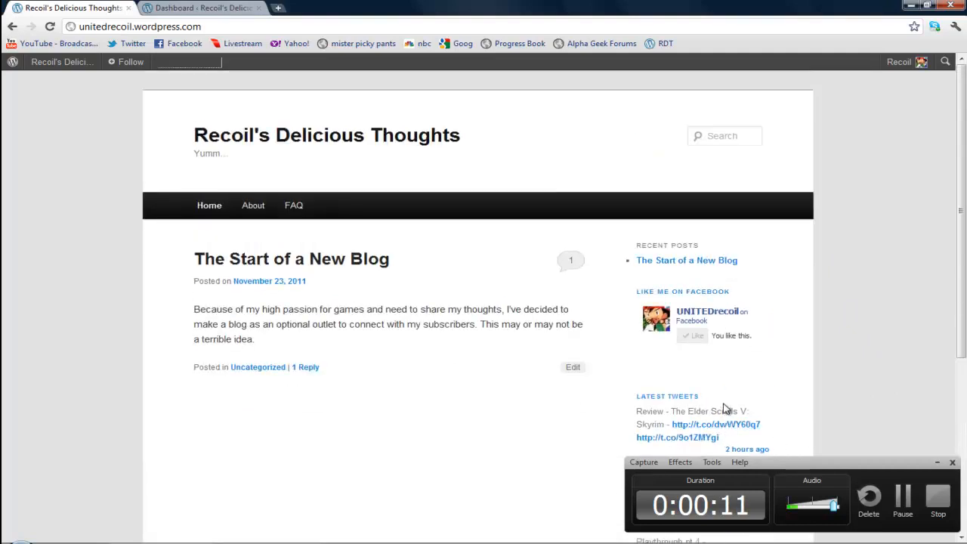
pyautogui.moveTo(731, 294)
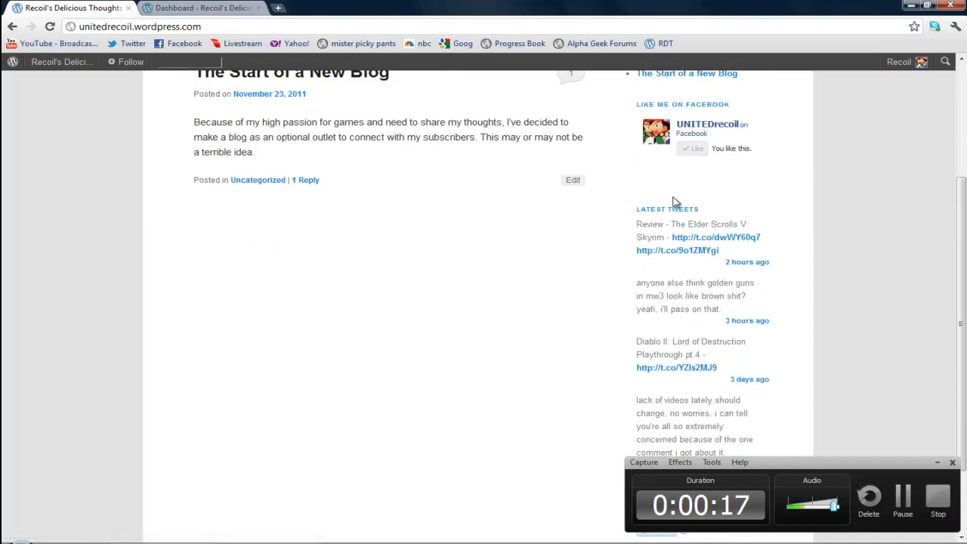
pyautogui.scroll(-3)
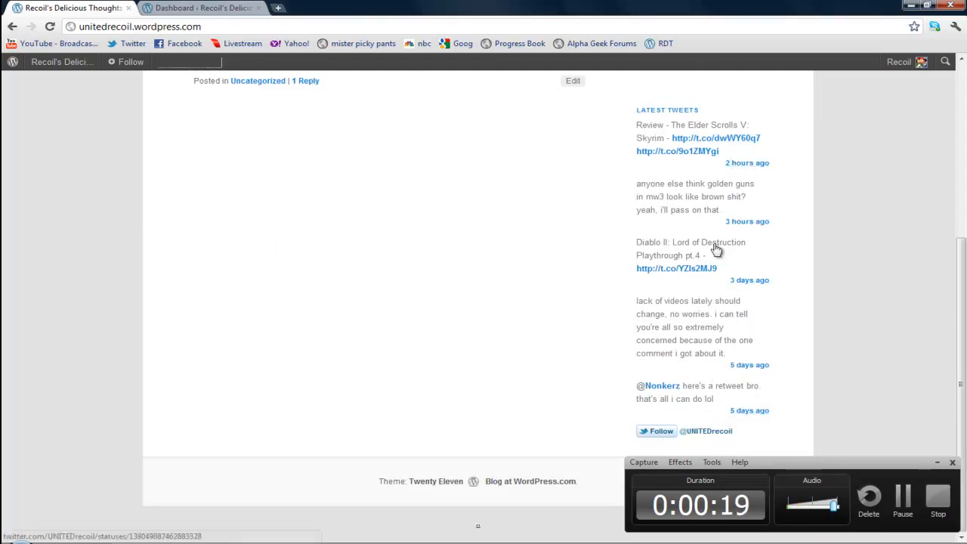
pyautogui.scroll(3)
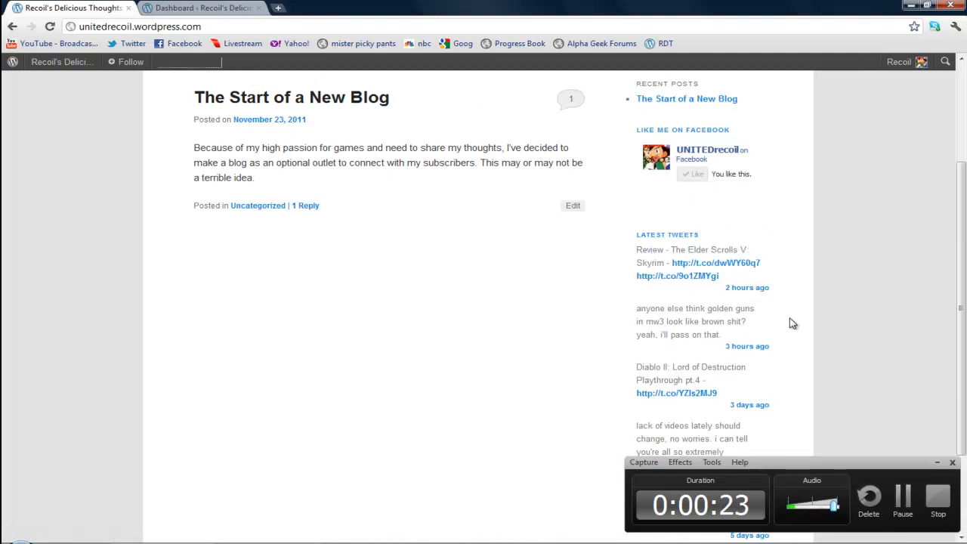
pyautogui.scroll(-3)
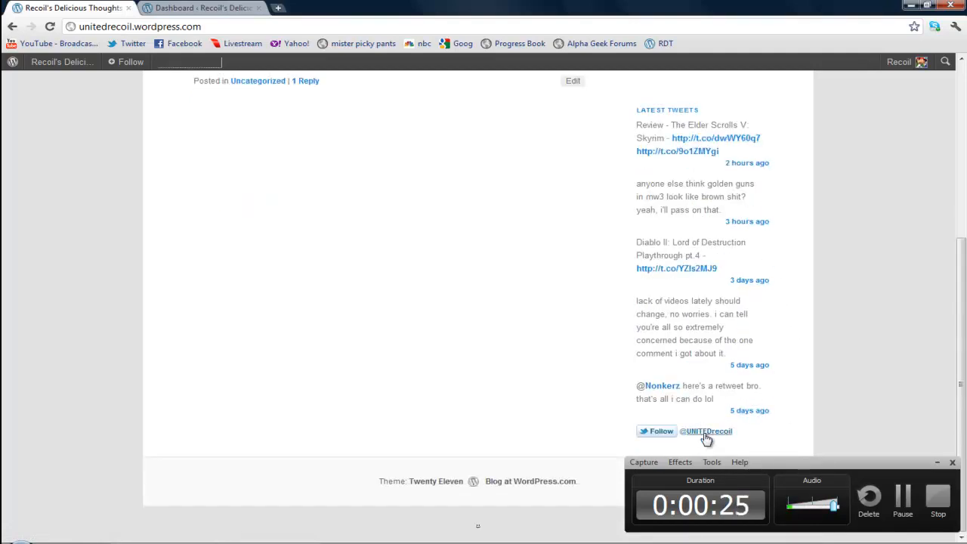
pyautogui.scroll(3)
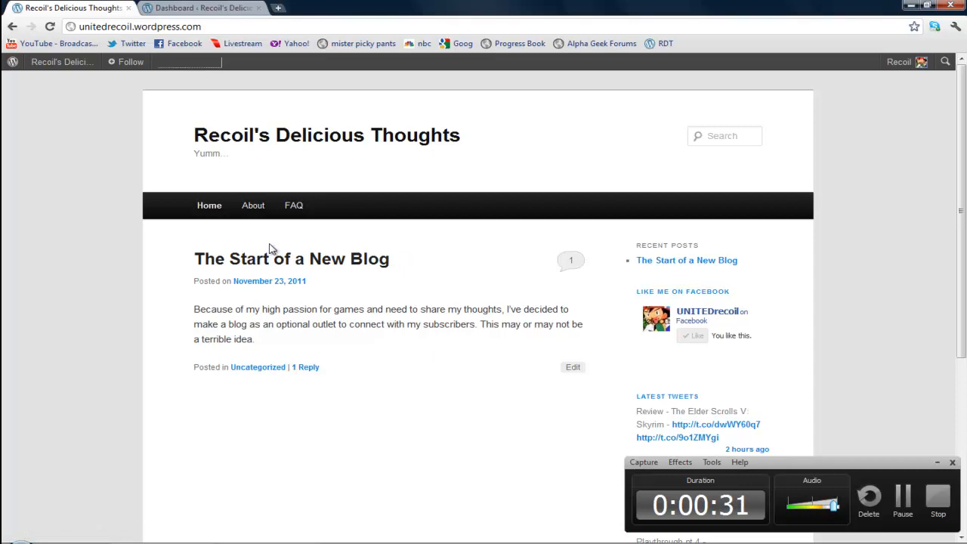
pyautogui.moveTo(253, 206)
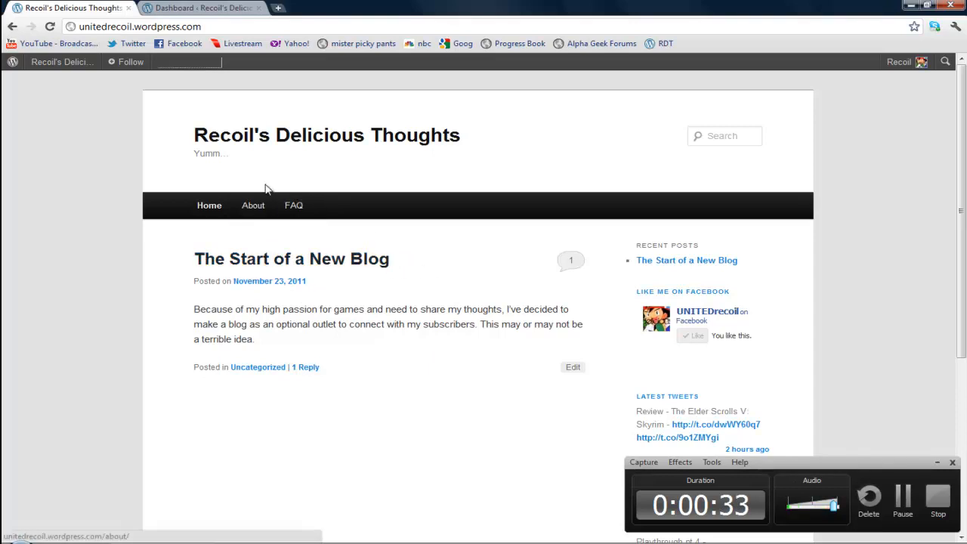
pyautogui.moveTo(454, 163)
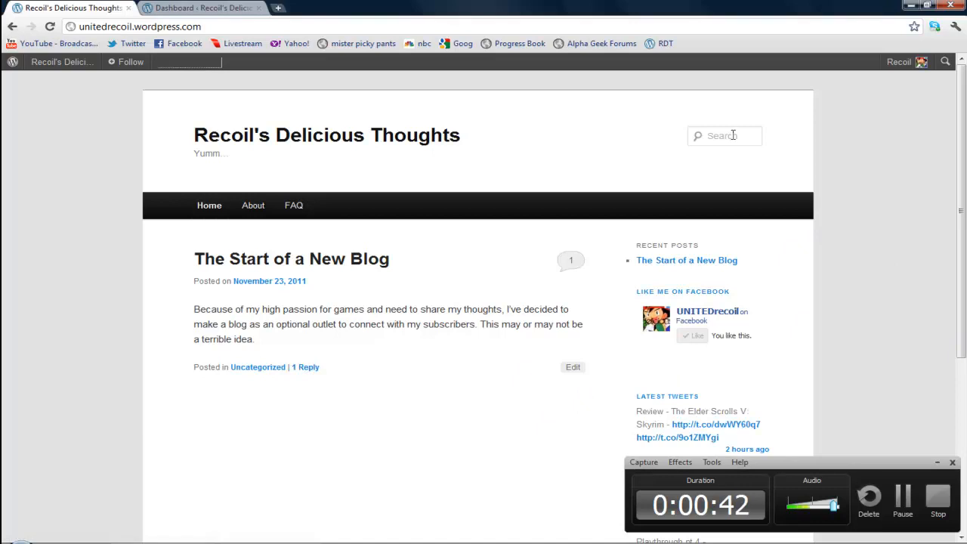
pyautogui.moveTo(220, 8)
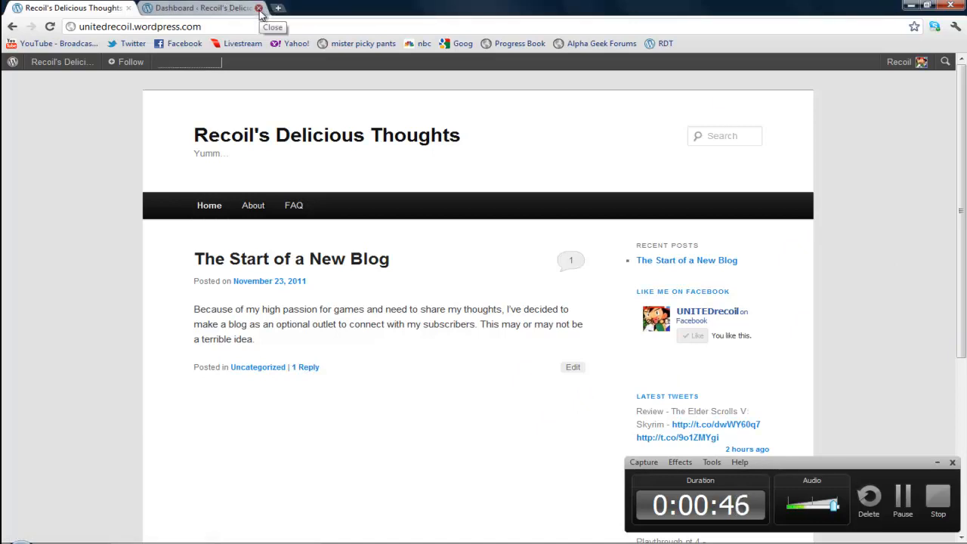
pyautogui.moveTo(420, 241)
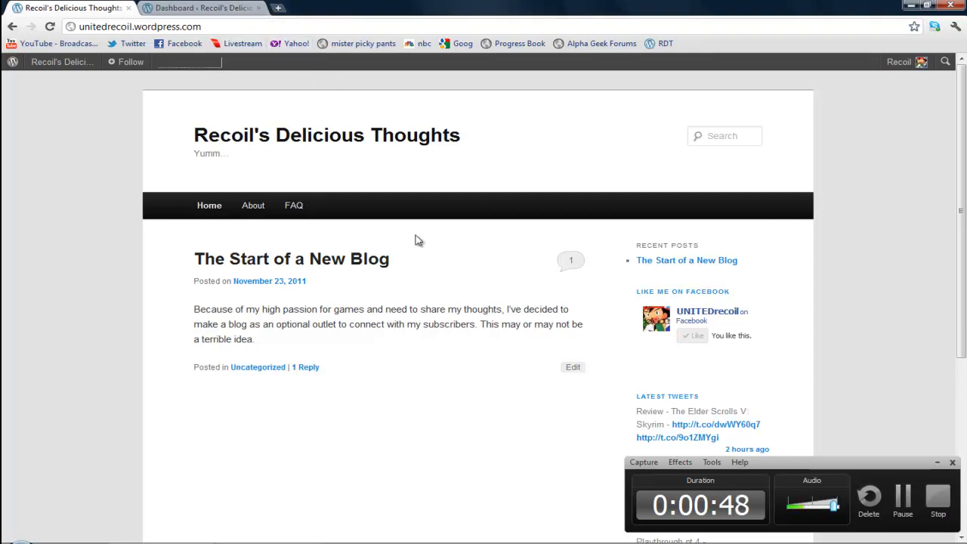